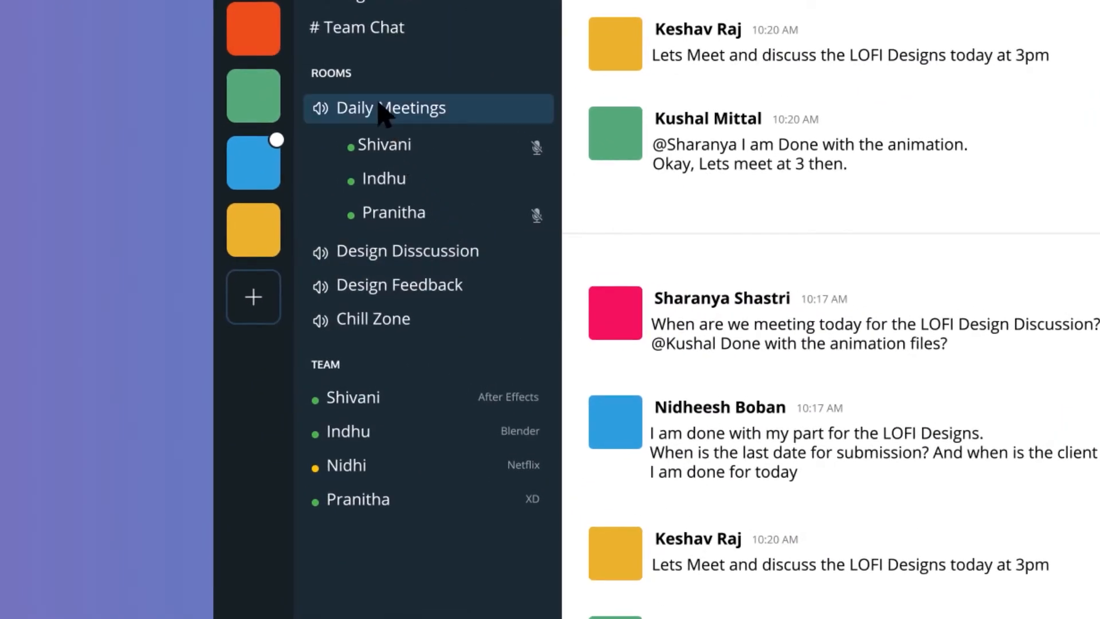
- Join the Study Group call, switch to the Fun Zone game night, then the Chill Zone video call
click(390, 108)
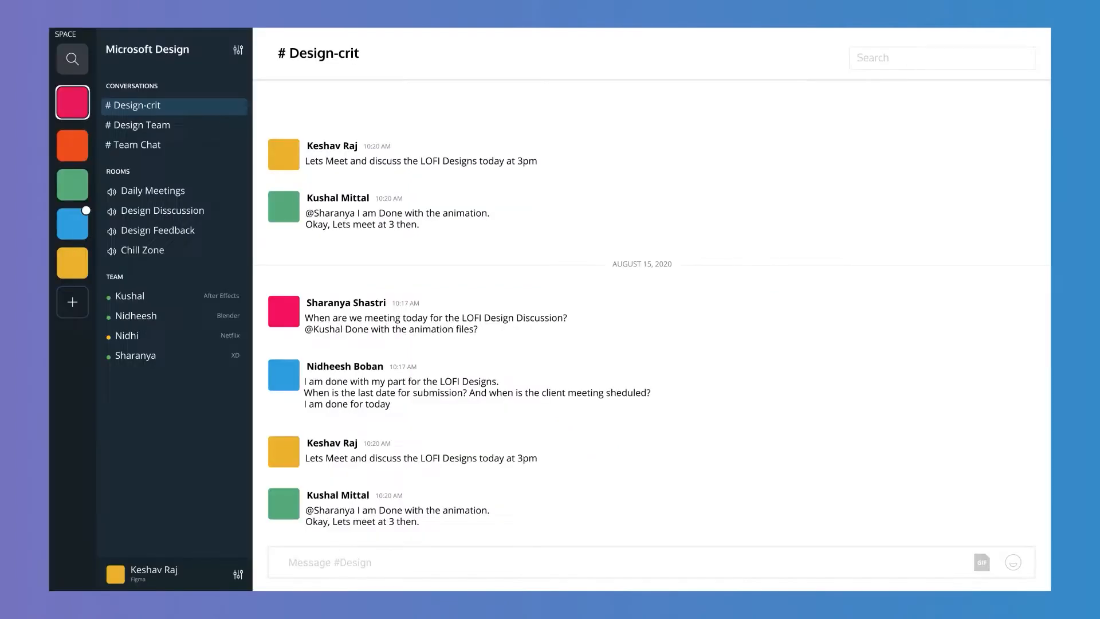
click(143, 125)
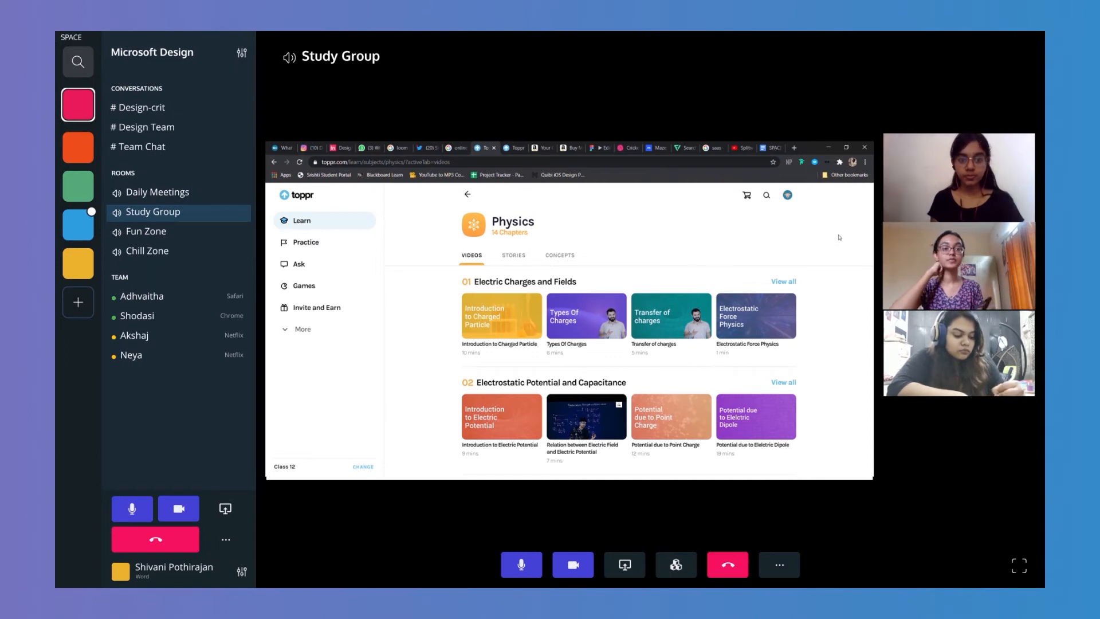
click(146, 231)
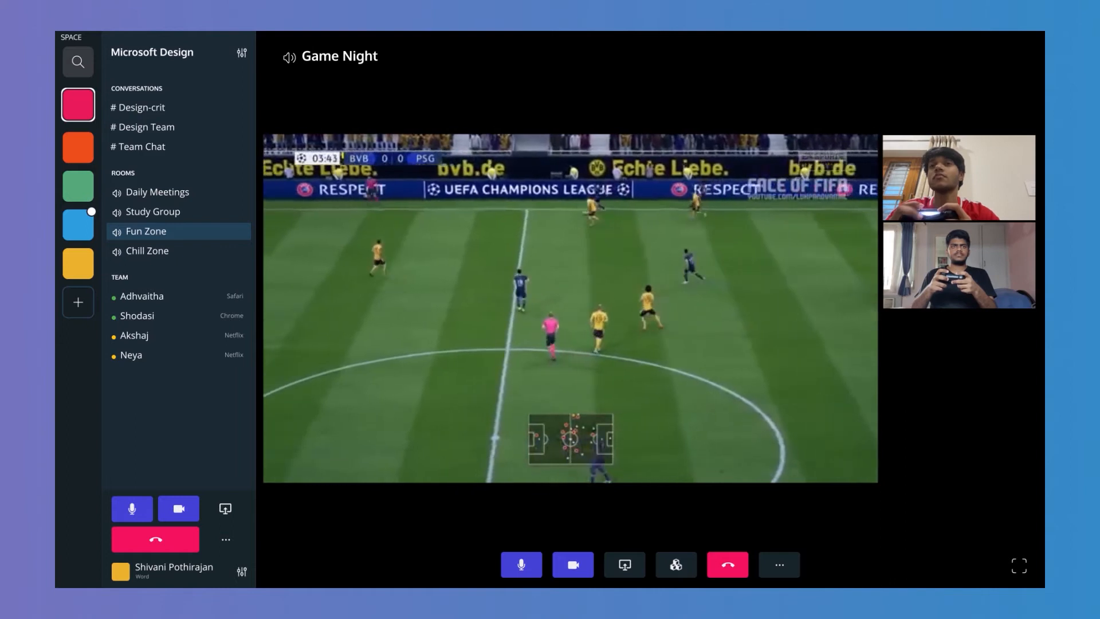
click(148, 250)
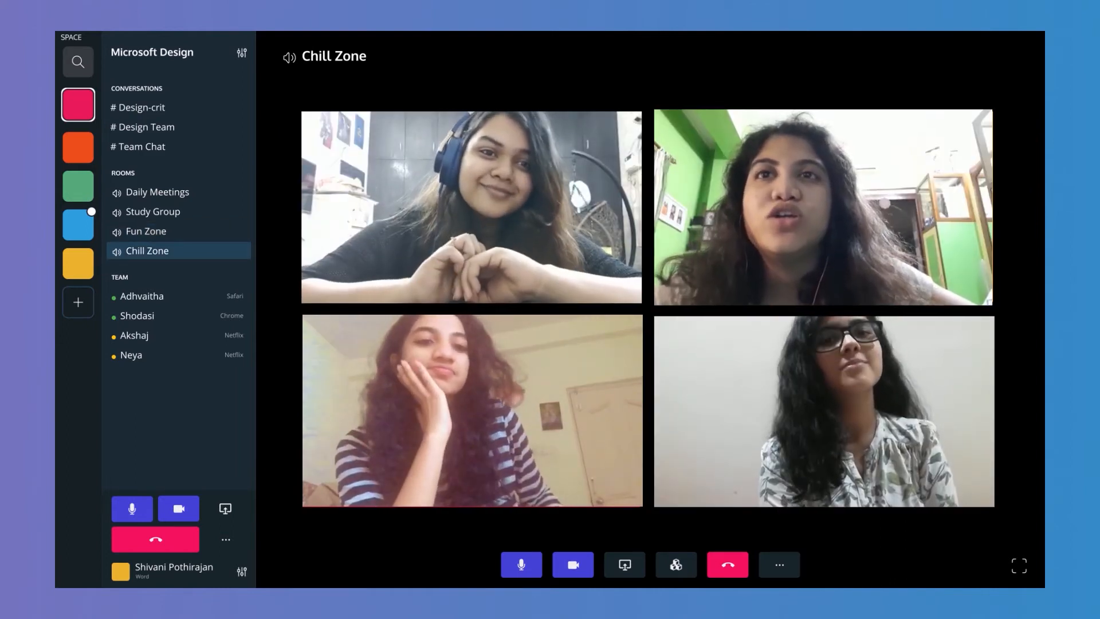